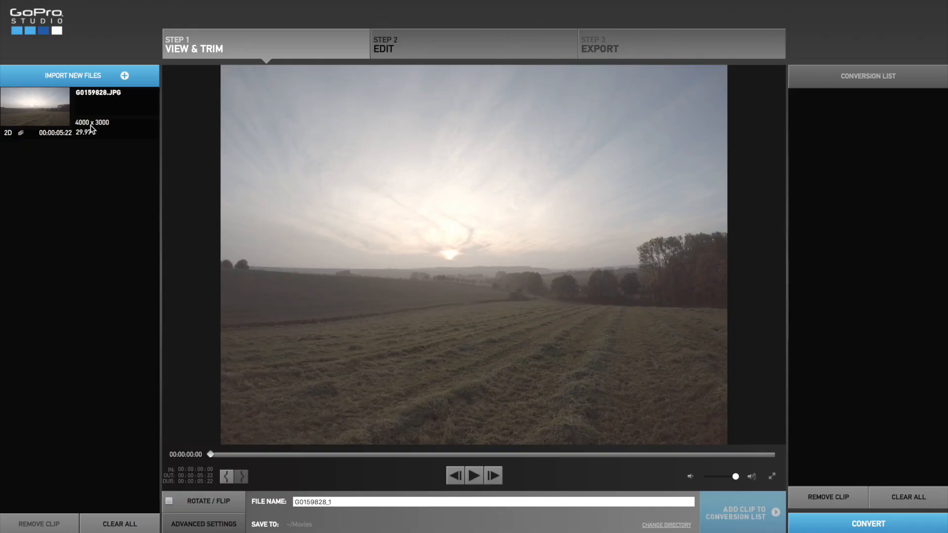
{"action": "mouse_move", "coordinate": [81, 144]}
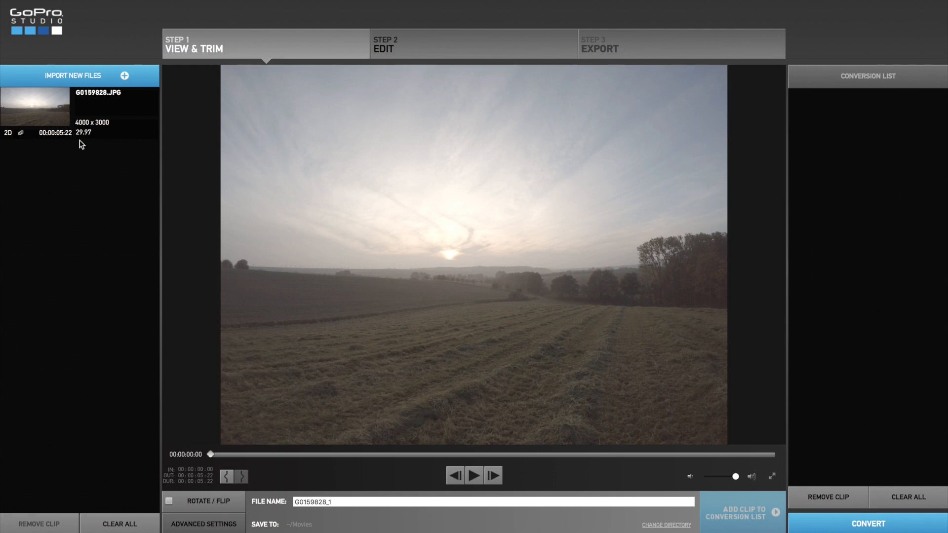
{"action": "mouse_move", "coordinate": [52, 120]}
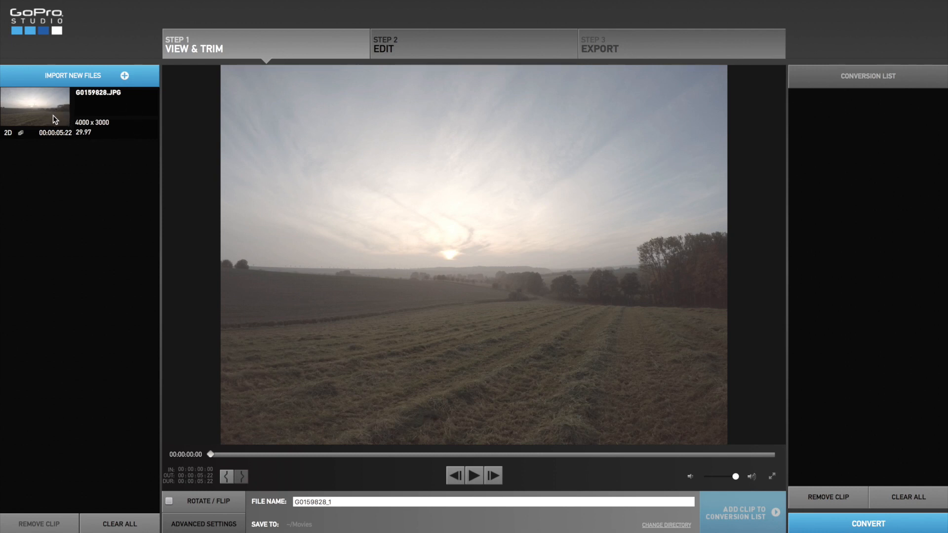
{"action": "mouse_move", "coordinate": [98, 146]}
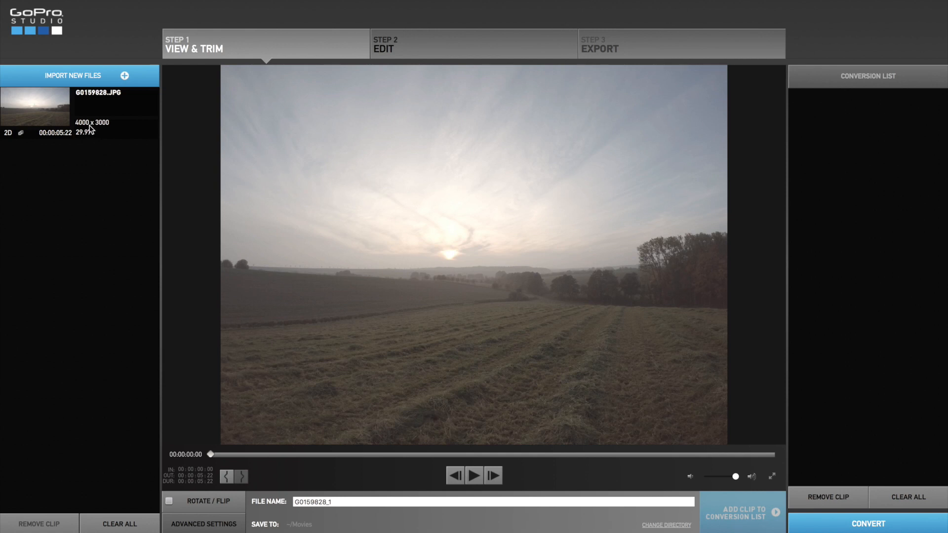
{"action": "mouse_move", "coordinate": [75, 122]}
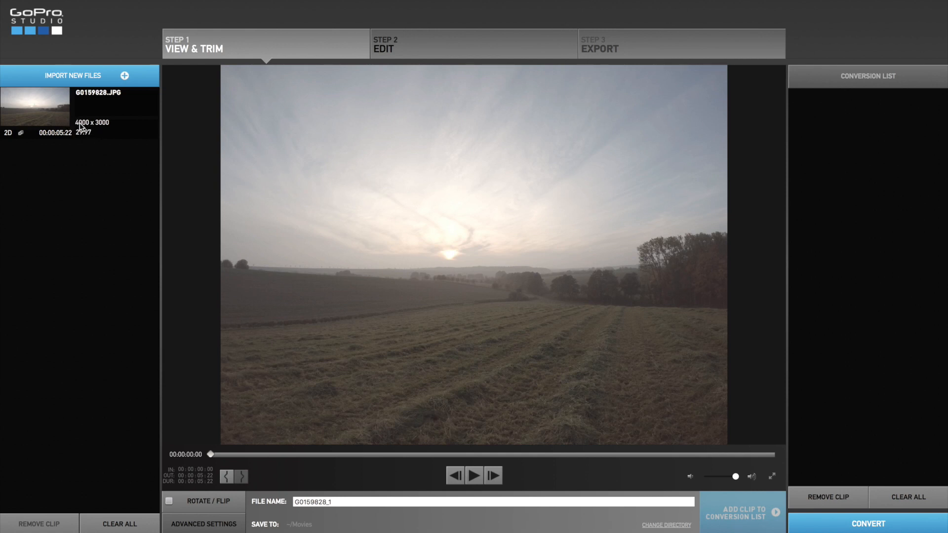
{"action": "mouse_move", "coordinate": [67, 132]}
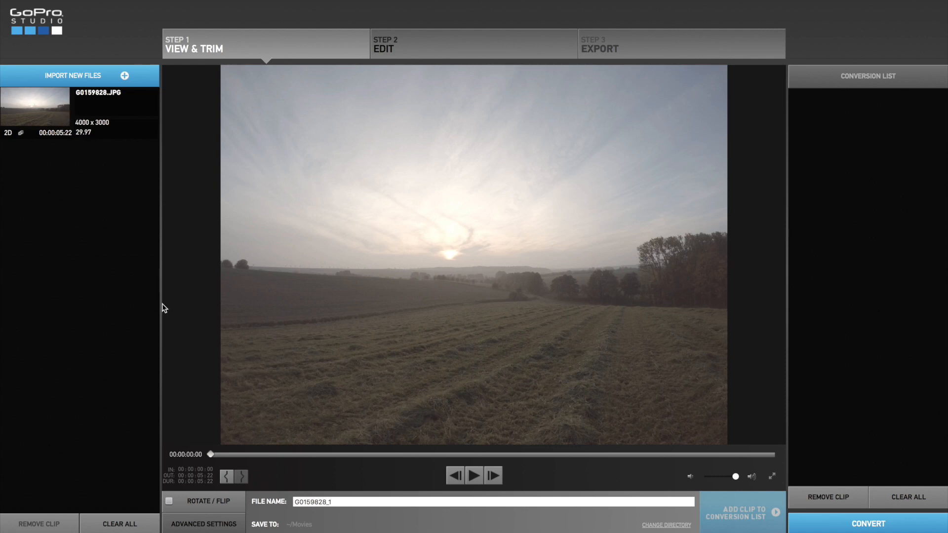
{"action": "mouse_move", "coordinate": [164, 330]}
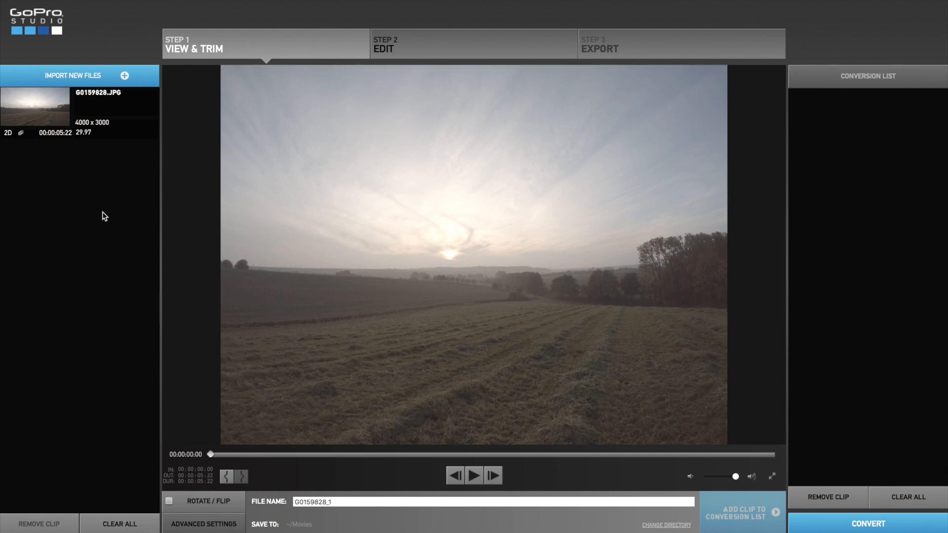
{"action": "mouse_move", "coordinate": [93, 209]}
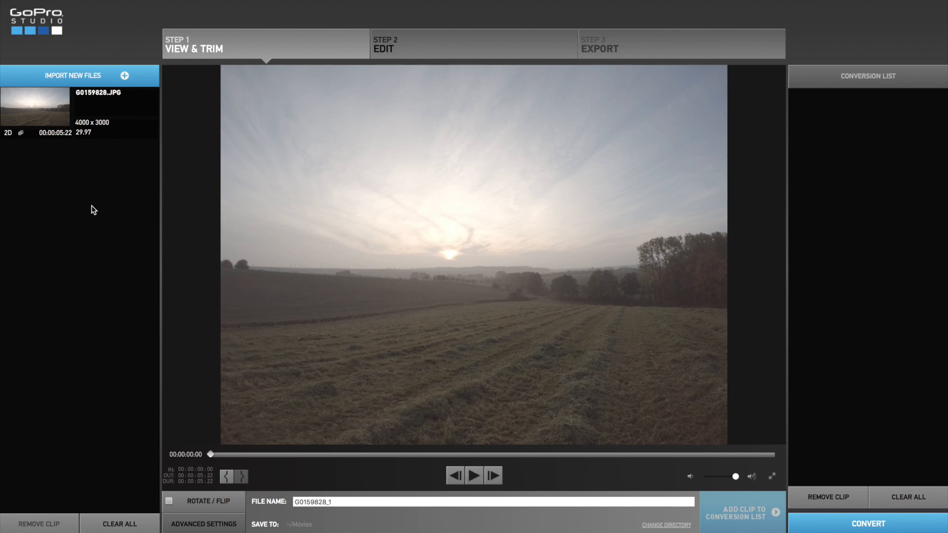
{"action": "mouse_move", "coordinate": [106, 238]}
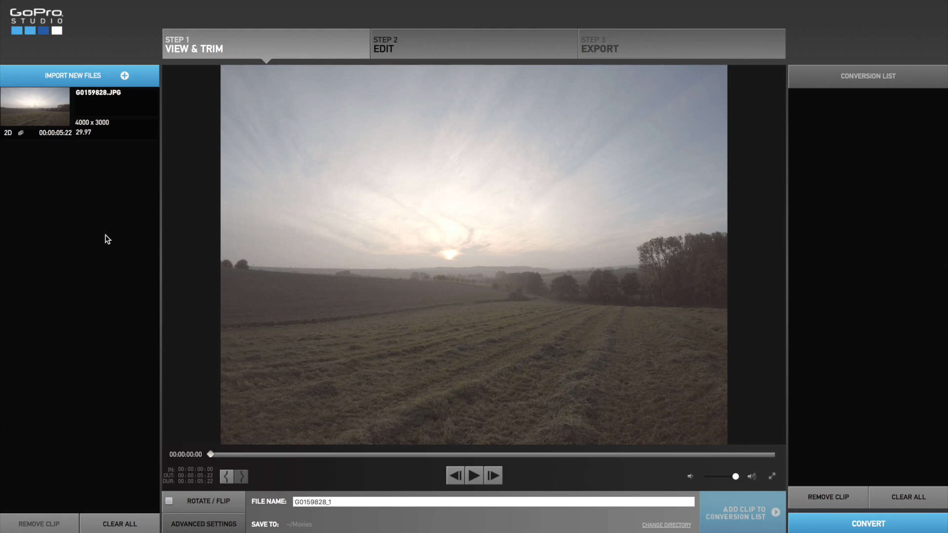
{"action": "mouse_move", "coordinate": [202, 487]}
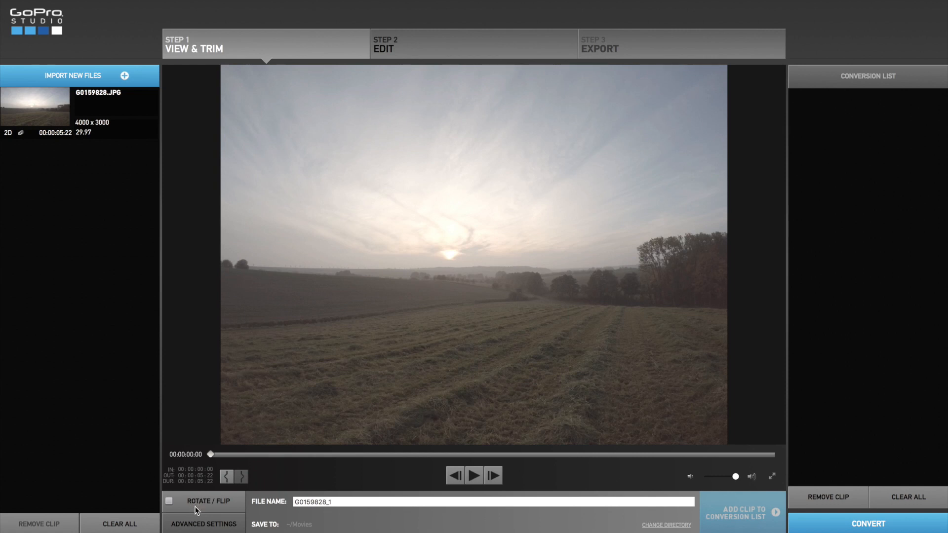
- Set conversion to 2x speedup with motion blur, High quality, and source image size
{"action": "left_click", "coordinate": [203, 524]}
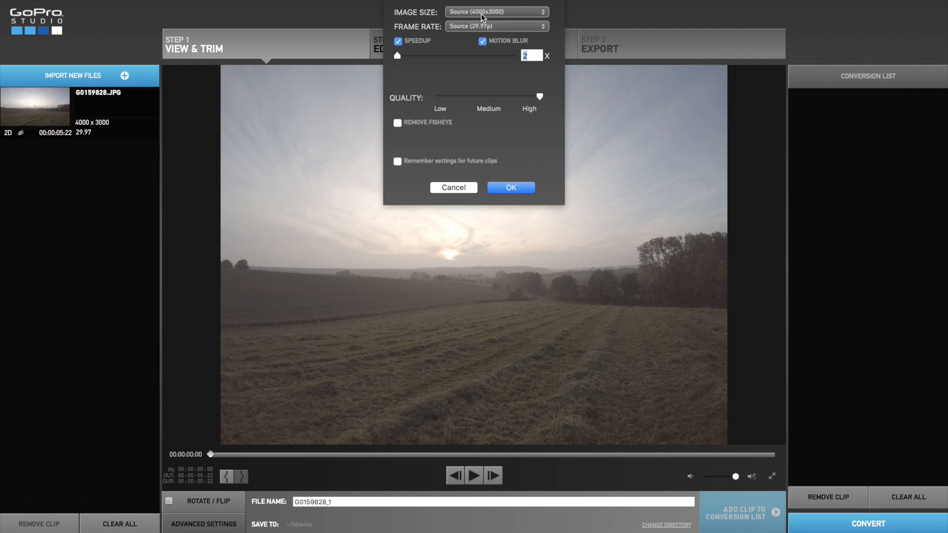
{"action": "left_click", "coordinate": [496, 12]}
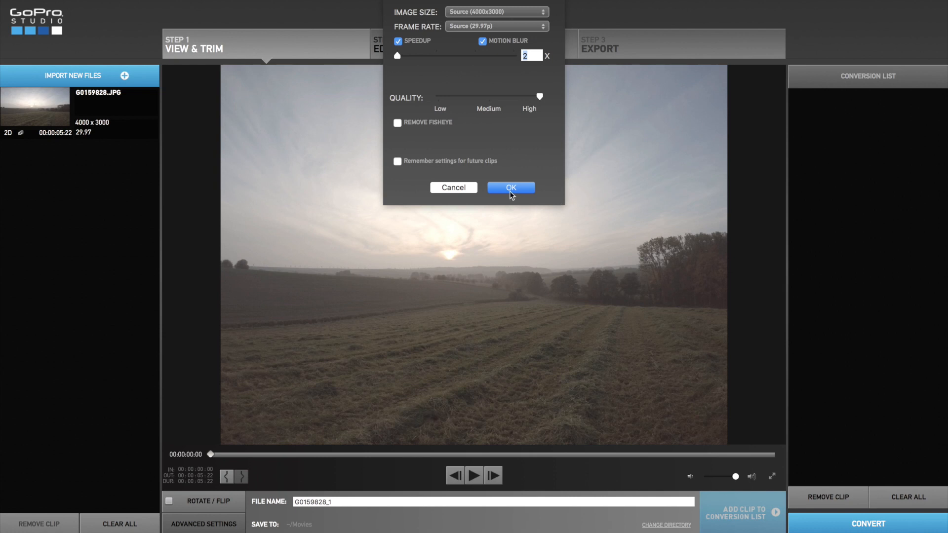
{"action": "left_click", "coordinate": [510, 187]}
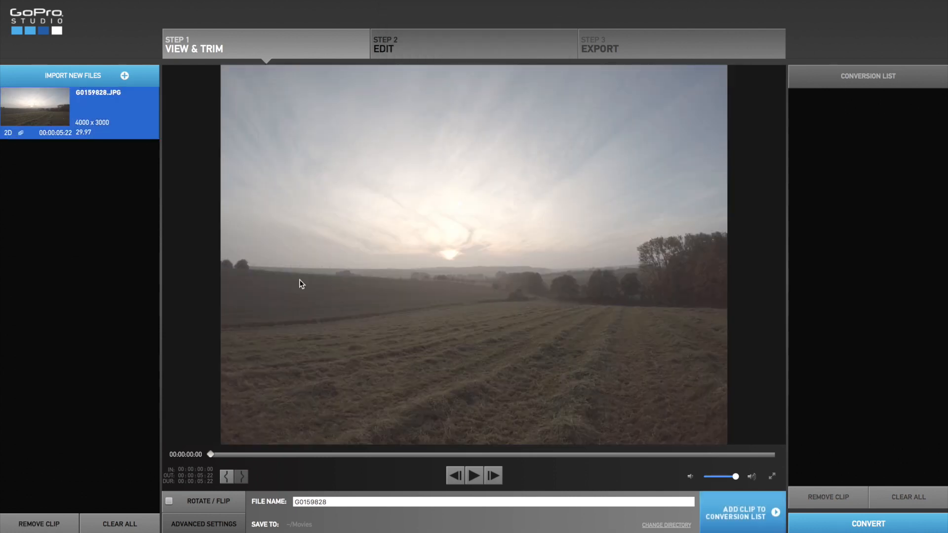
- Add the timelapse clip to the conversion list and convert it until DONE
{"action": "left_click", "coordinate": [741, 514]}
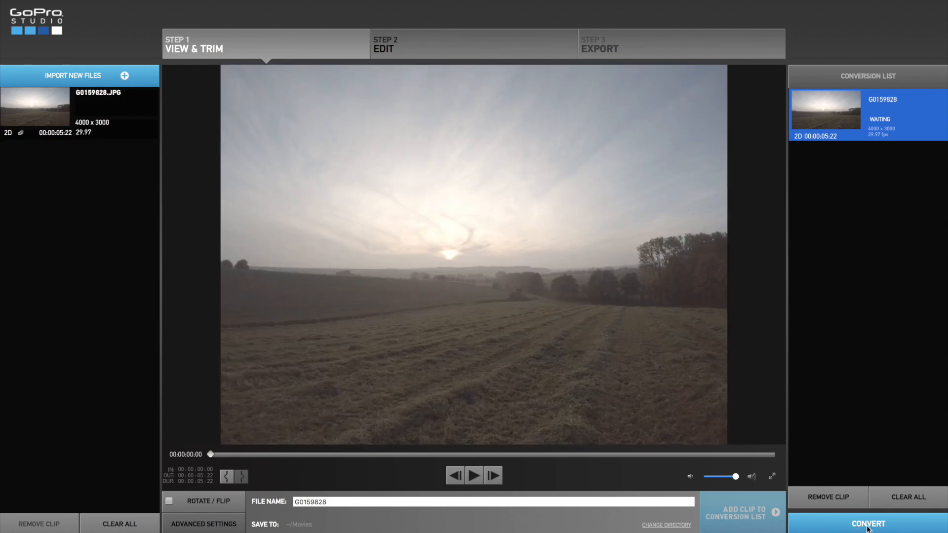
{"action": "left_click", "coordinate": [867, 524]}
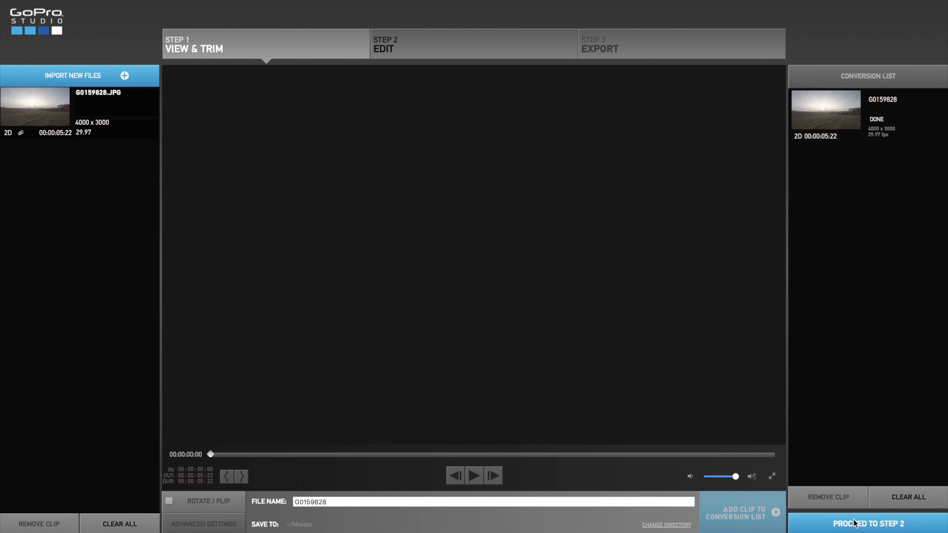
{"action": "left_click", "coordinate": [867, 523]}
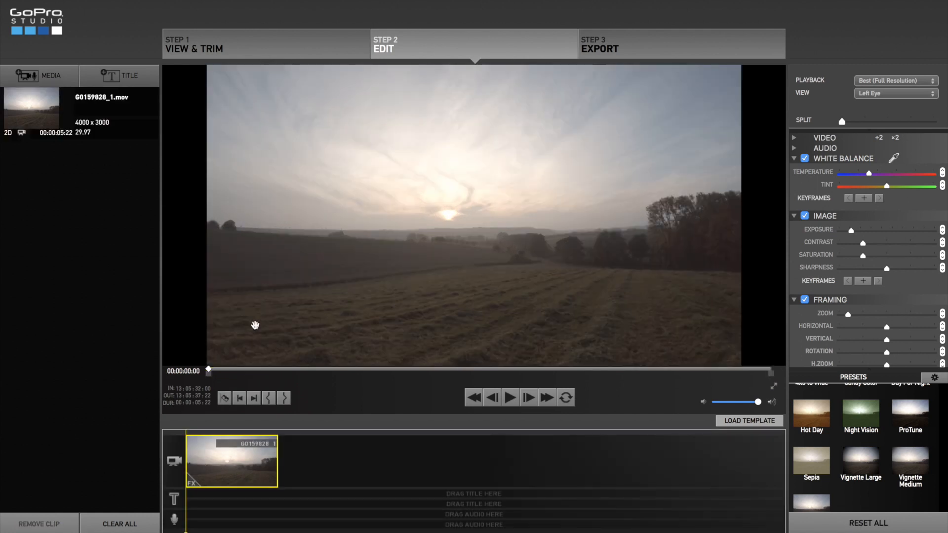
{"action": "mouse_move", "coordinate": [240, 348]}
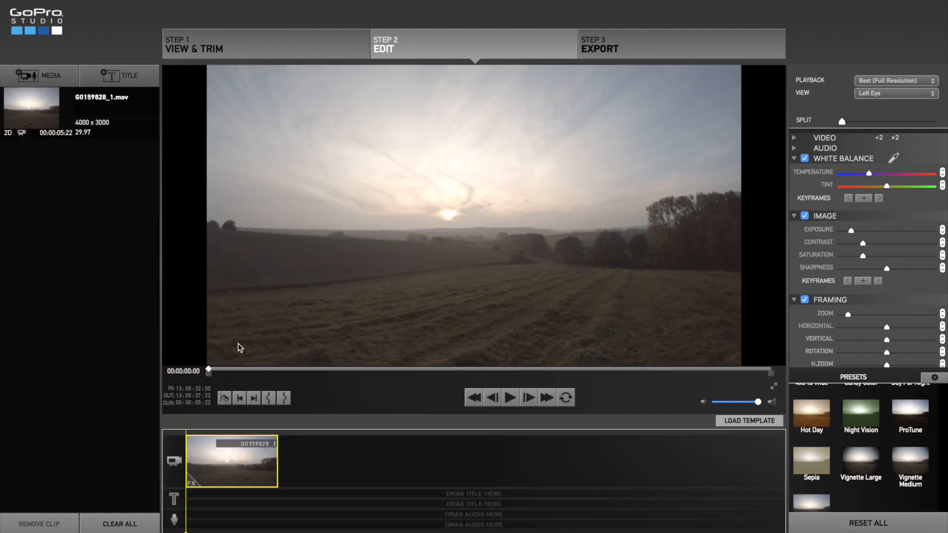
{"action": "mouse_move", "coordinate": [236, 178]}
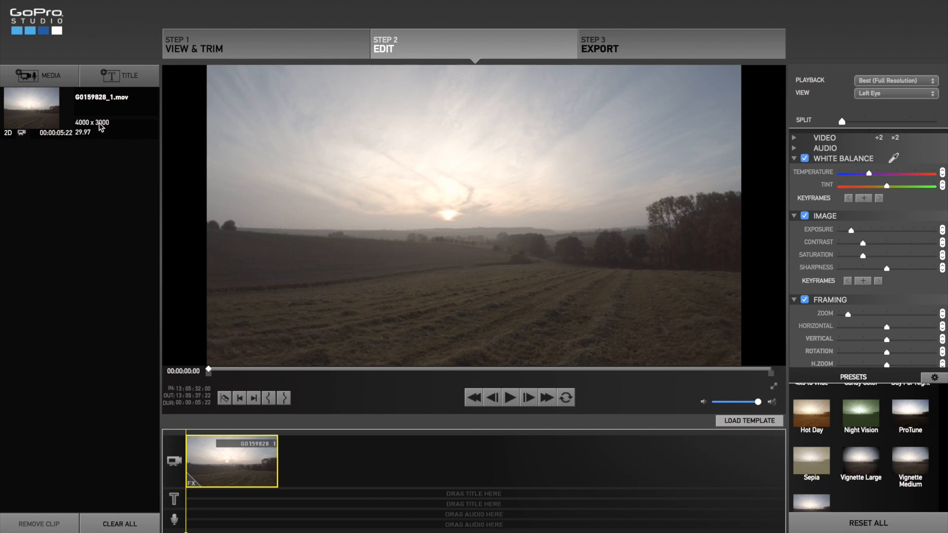
{"action": "mouse_move", "coordinate": [507, 226]}
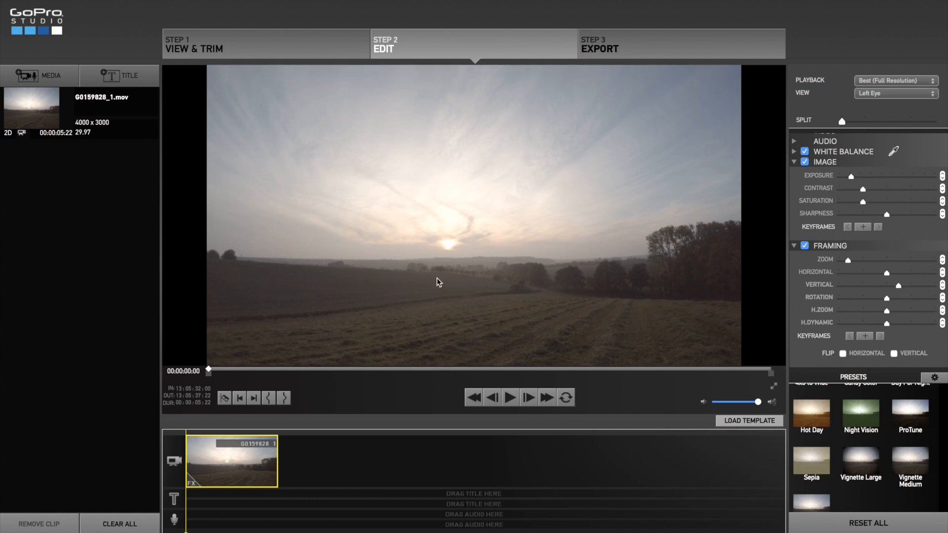
{"action": "mouse_move", "coordinate": [490, 309]}
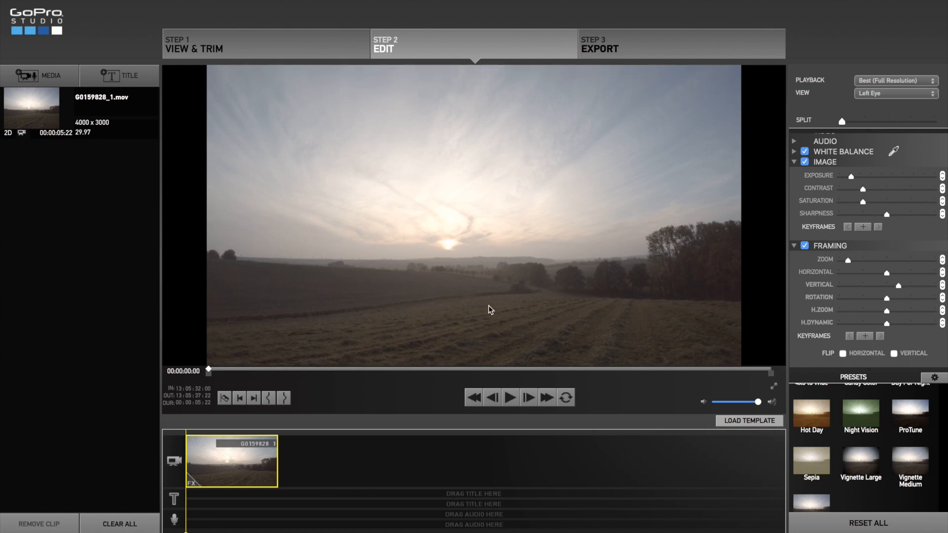
{"action": "mouse_move", "coordinate": [308, 115]}
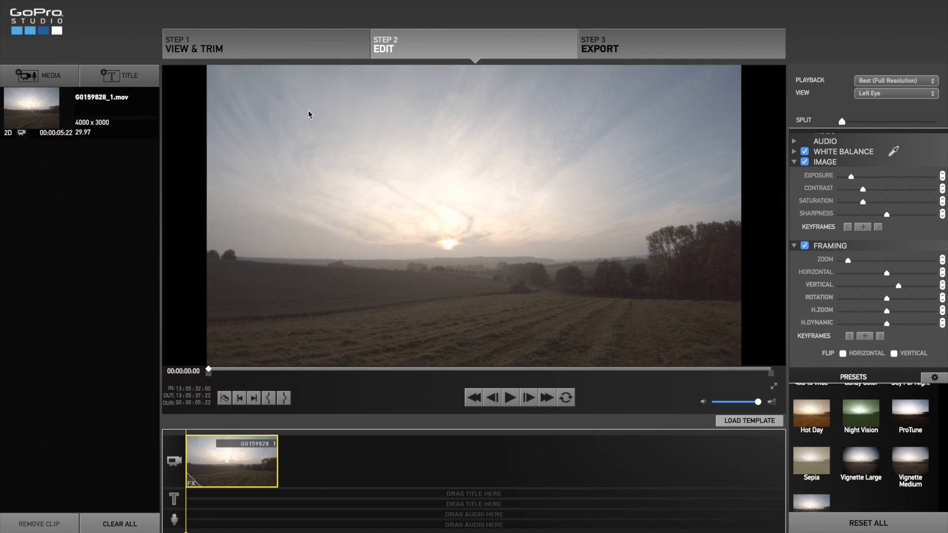
- Expand the White Balance section to show the Temperature and Tint sliders
{"action": "left_click", "coordinate": [510, 397]}
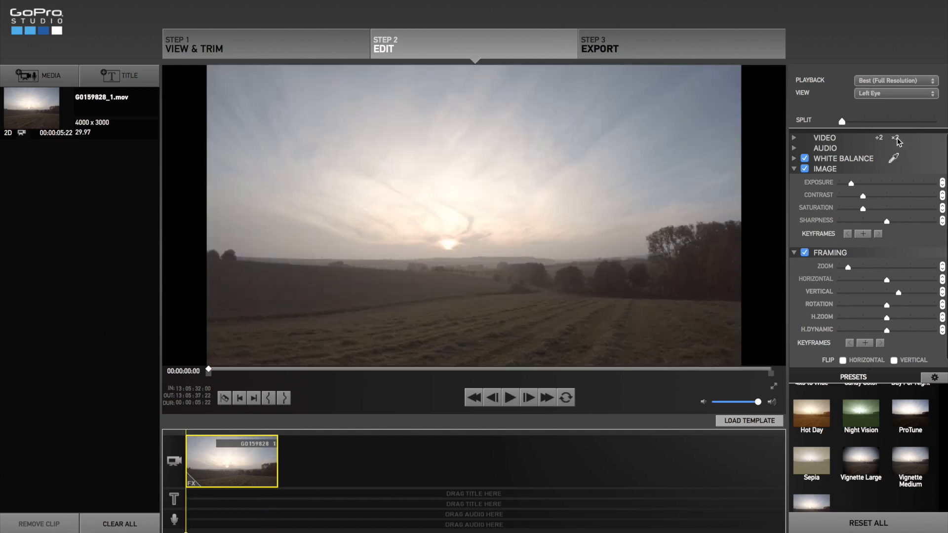
{"action": "left_click", "coordinate": [510, 398]}
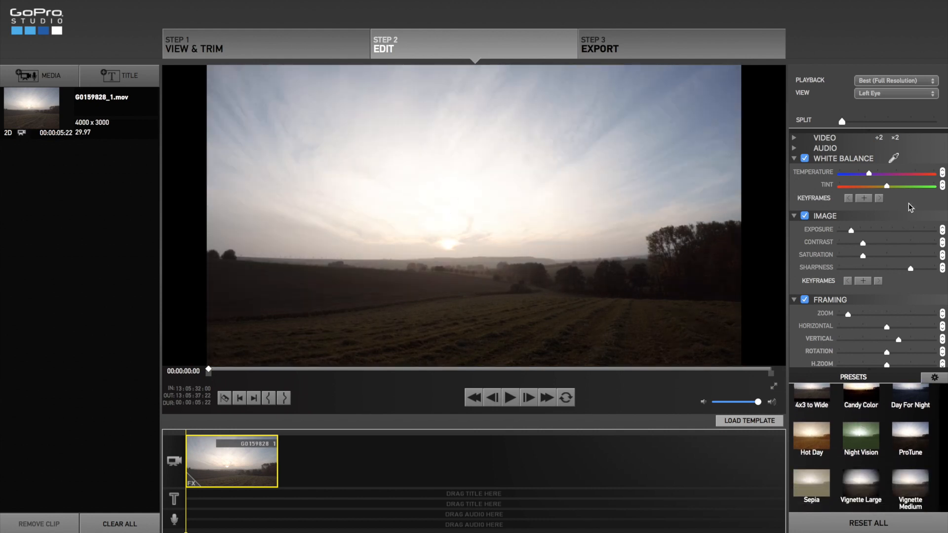
- Cool the colour temperature toward blue and lower exposure slightly
{"action": "left_click_drag", "start_coordinate": [880, 174], "coordinate": [868, 175]}
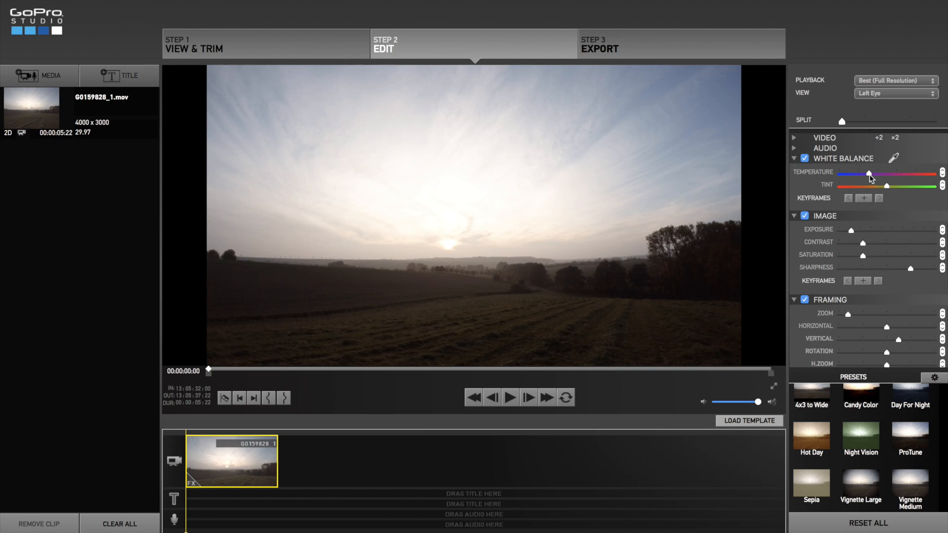
{"action": "left_click_drag", "start_coordinate": [869, 174], "coordinate": [863, 175]}
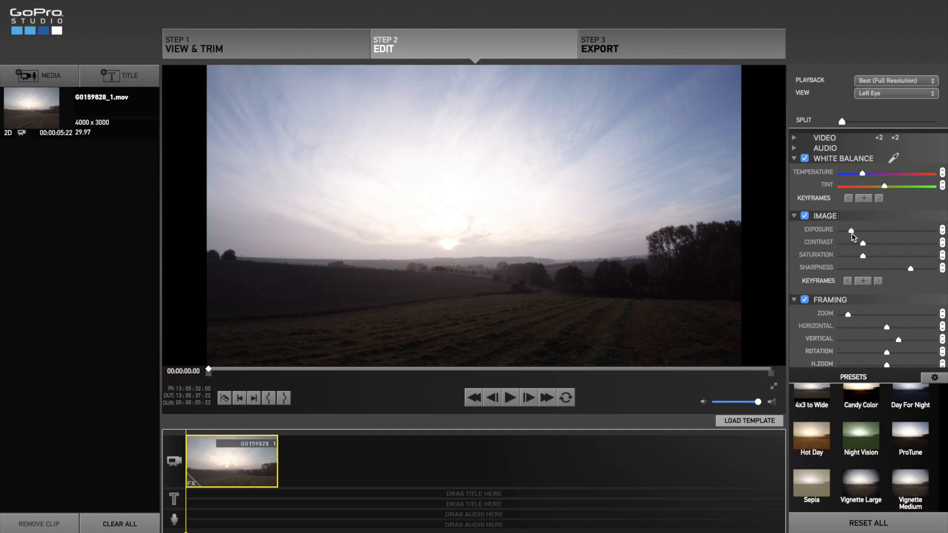
{"action": "left_click_drag", "start_coordinate": [853, 230], "coordinate": [845, 230]}
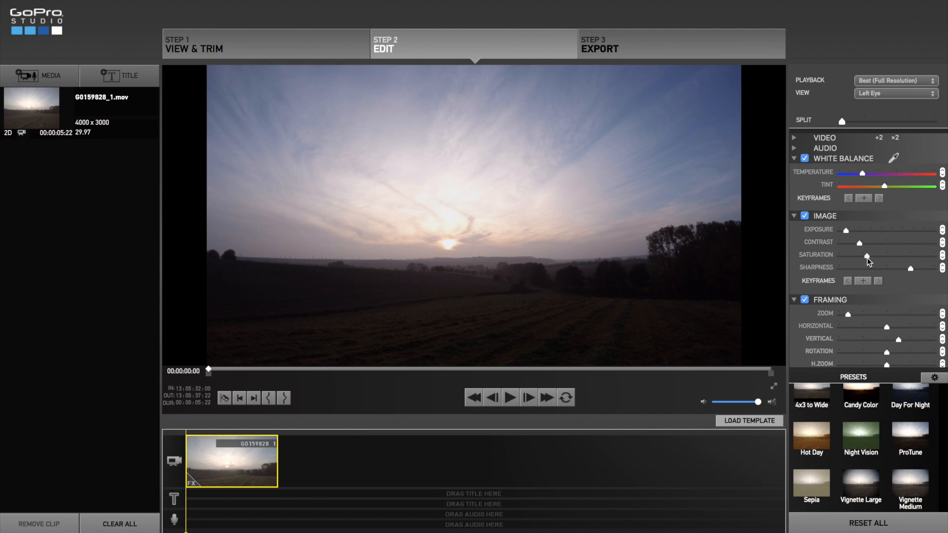
- Boost saturation to a strong level for a vivid sky
{"action": "left_click_drag", "start_coordinate": [864, 255], "coordinate": [878, 255]}
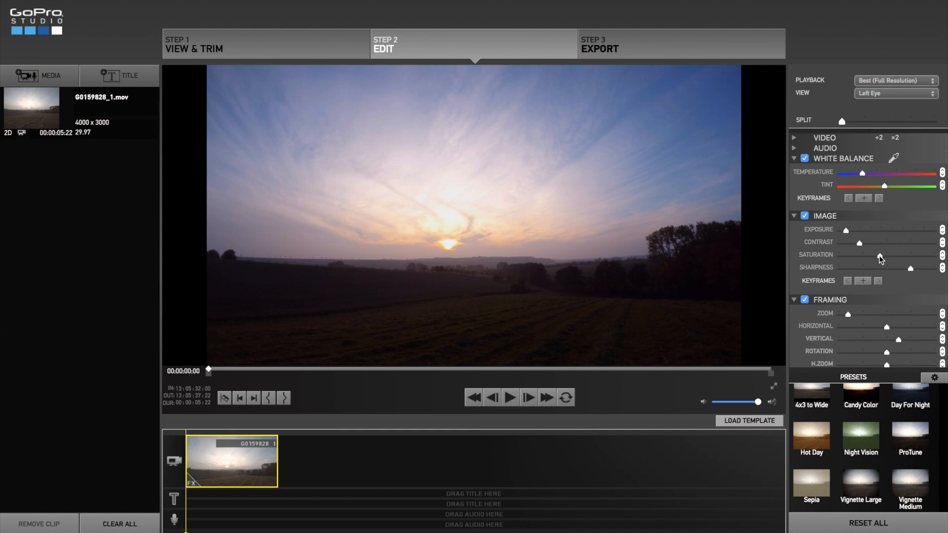
{"action": "left_click_drag", "start_coordinate": [880, 255], "coordinate": [933, 255]}
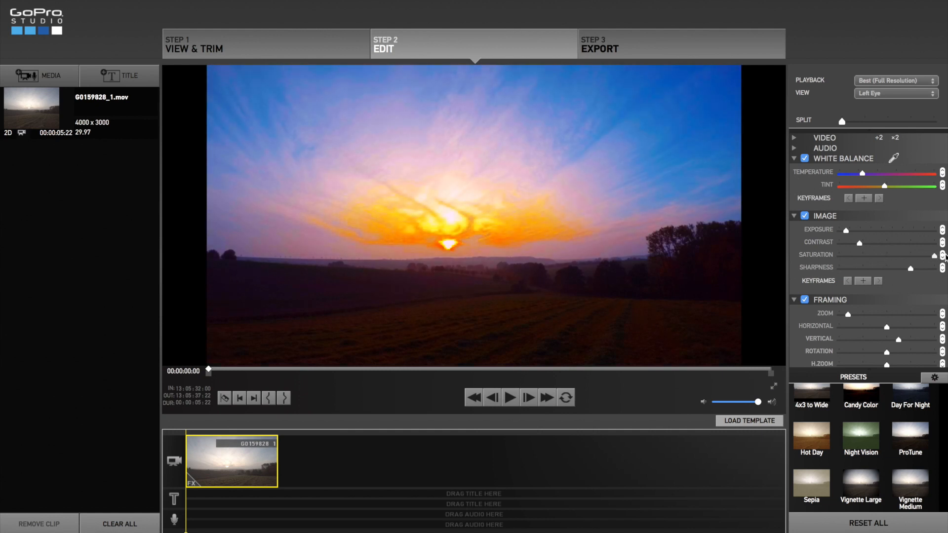
{"action": "left_click_drag", "start_coordinate": [933, 255], "coordinate": [889, 255]}
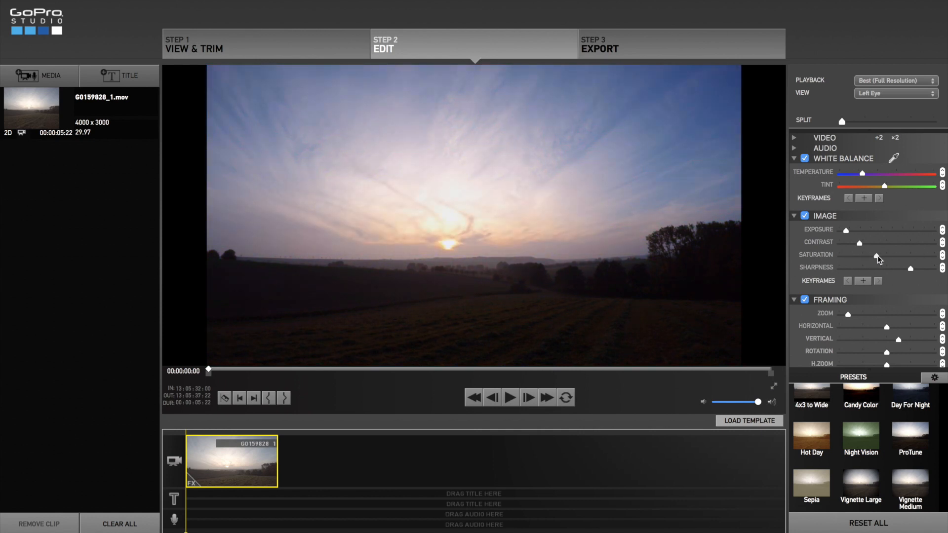
{"action": "left_click_drag", "start_coordinate": [880, 255], "coordinate": [909, 255]}
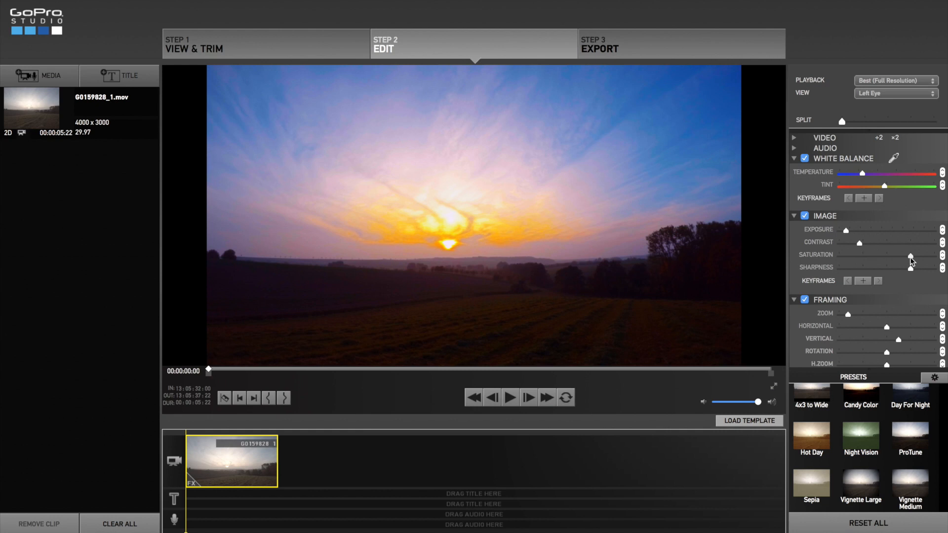
{"action": "left_click_drag", "start_coordinate": [910, 255], "coordinate": [899, 255]}
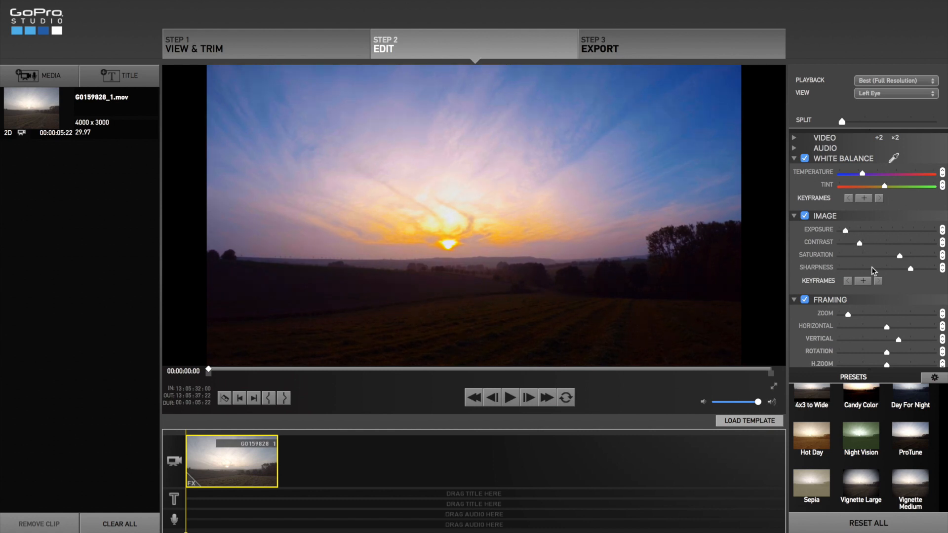
{"action": "mouse_move", "coordinate": [915, 273]}
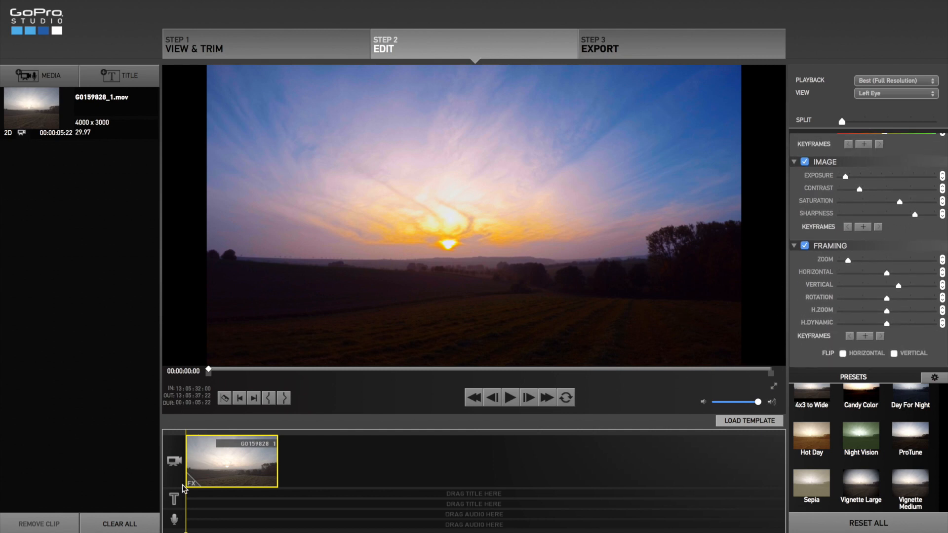
{"action": "left_click", "coordinate": [510, 398]}
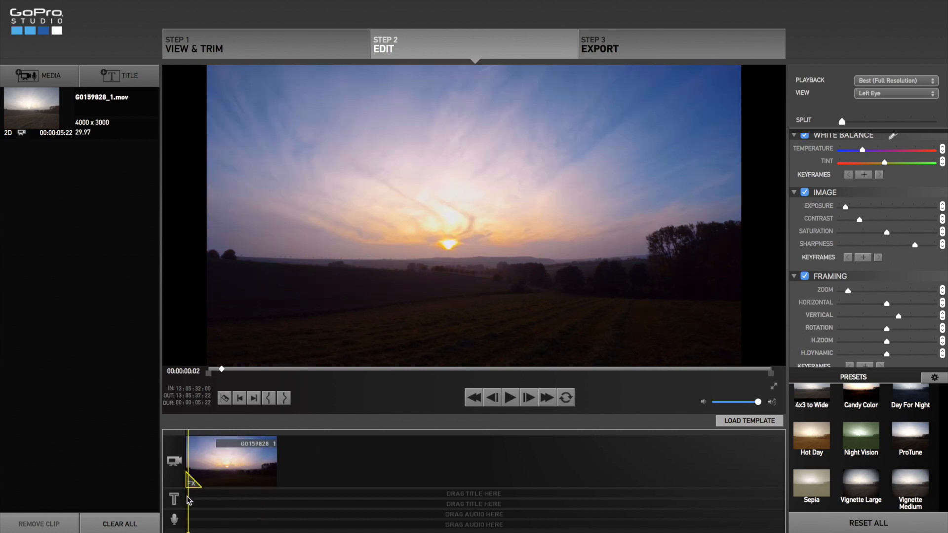
{"action": "left_click", "coordinate": [509, 398]}
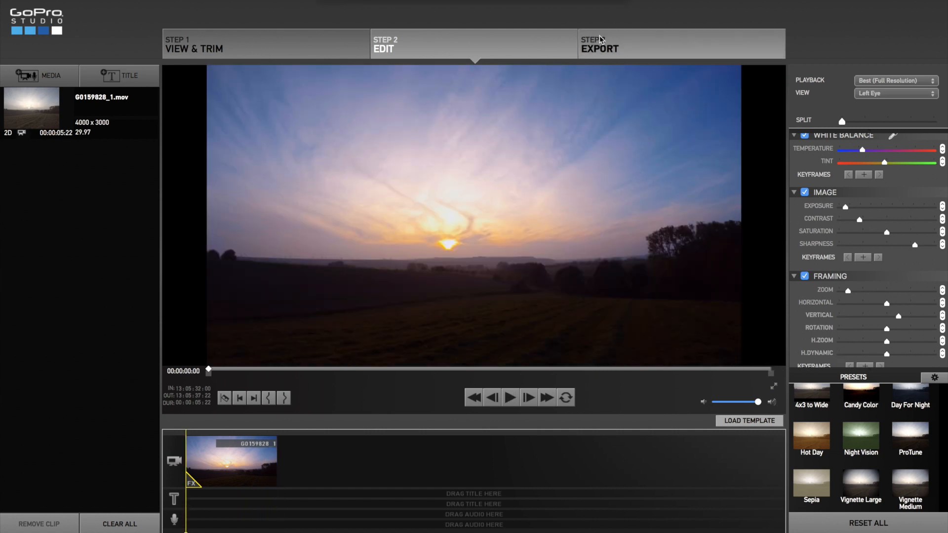
- Configure the export as sunset_test, 4K, 60 mbps quality, H.264
{"action": "left_click", "coordinate": [599, 45]}
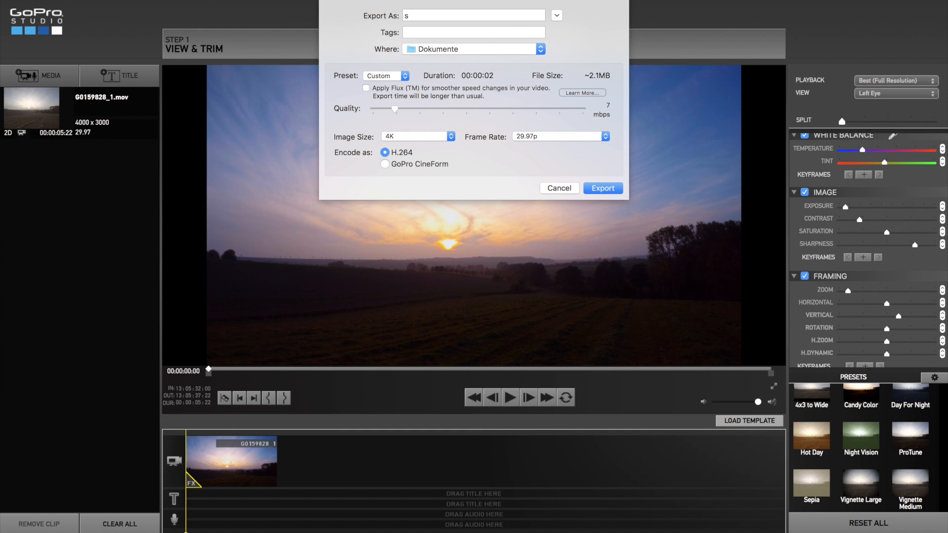
{"action": "type", "text": "unset_te"}
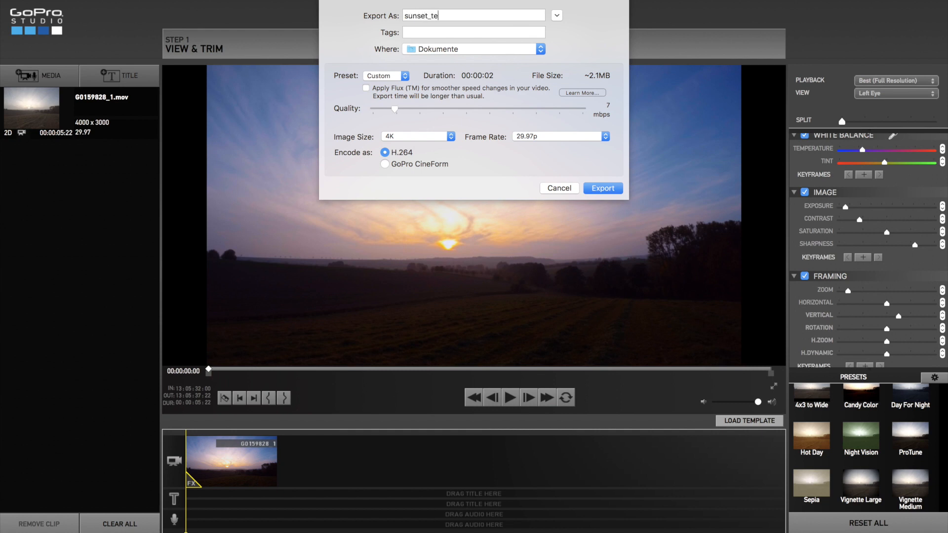
{"action": "type", "text": "st"}
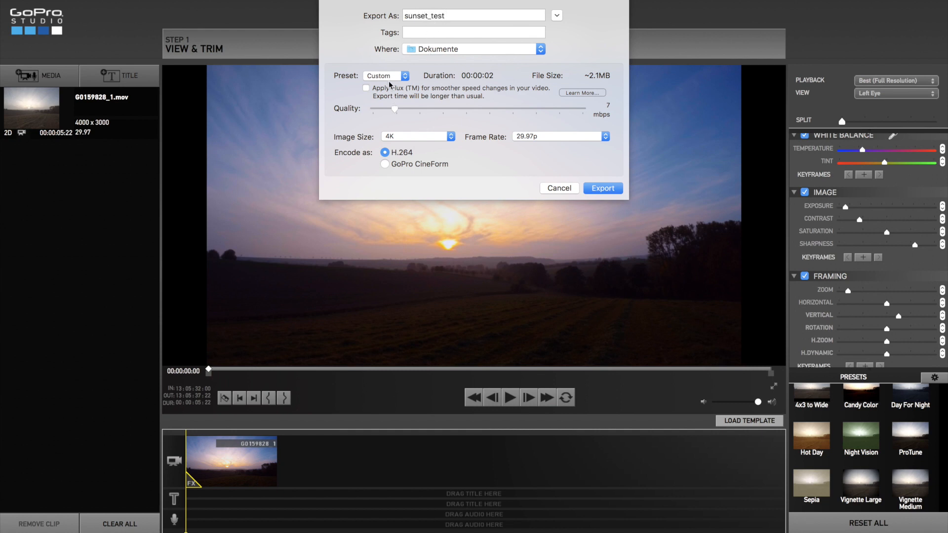
{"action": "mouse_move", "coordinate": [507, 81]}
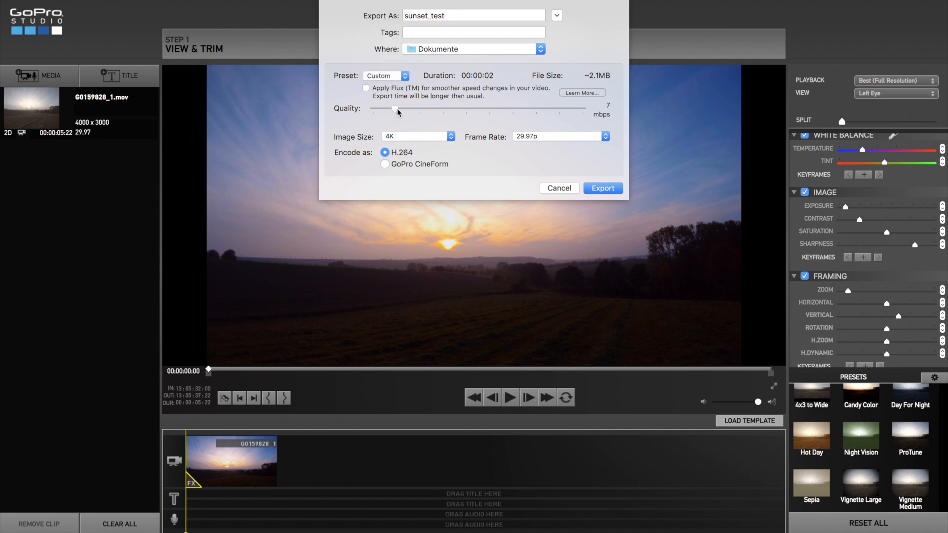
{"action": "left_click_drag", "start_coordinate": [395, 110], "coordinate": [582, 110]}
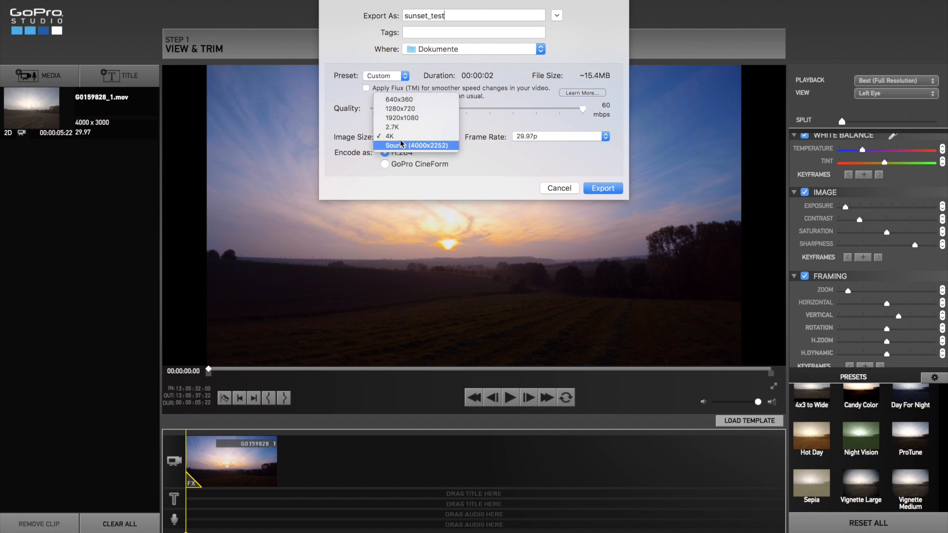
{"action": "left_click", "coordinate": [390, 137]}
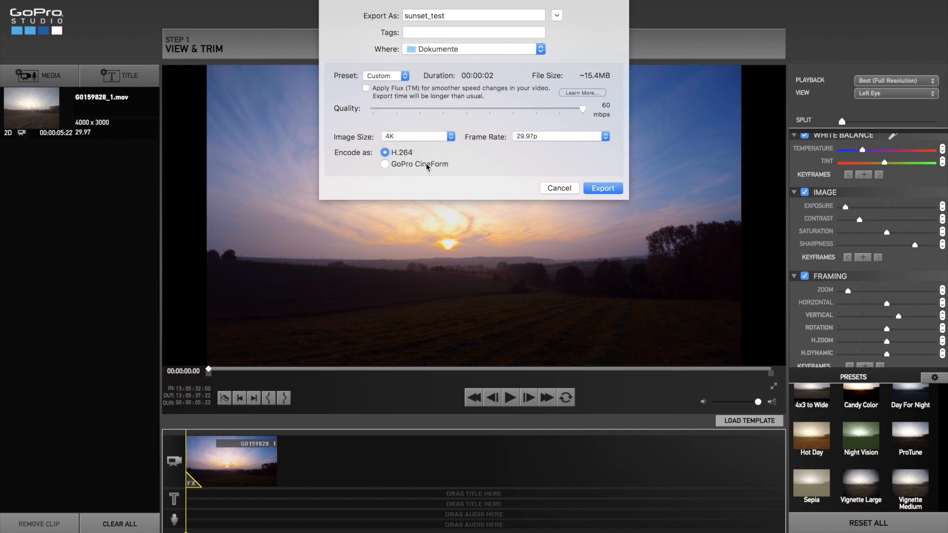
{"action": "left_click", "coordinate": [474, 15]}
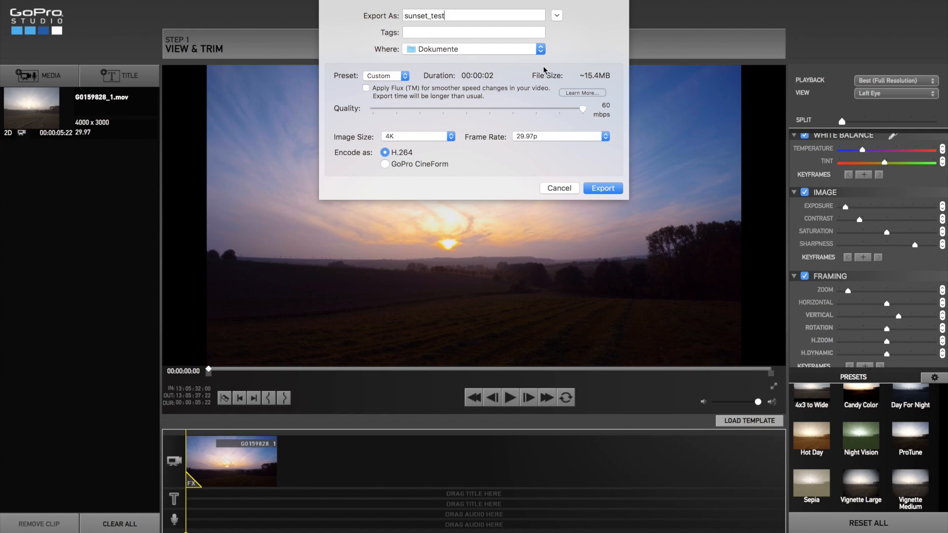